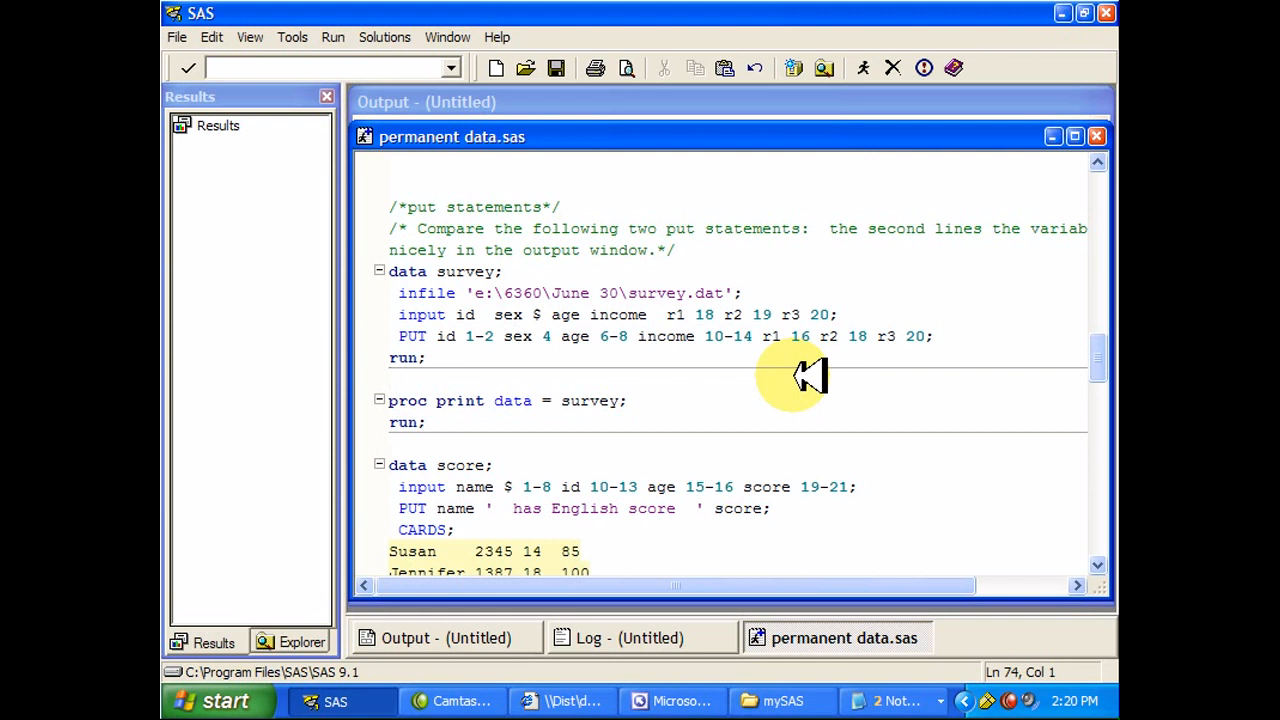
# Select the survey DATA step through its PROC PRINT run; line in the Editor.
pyautogui.click(390, 378)
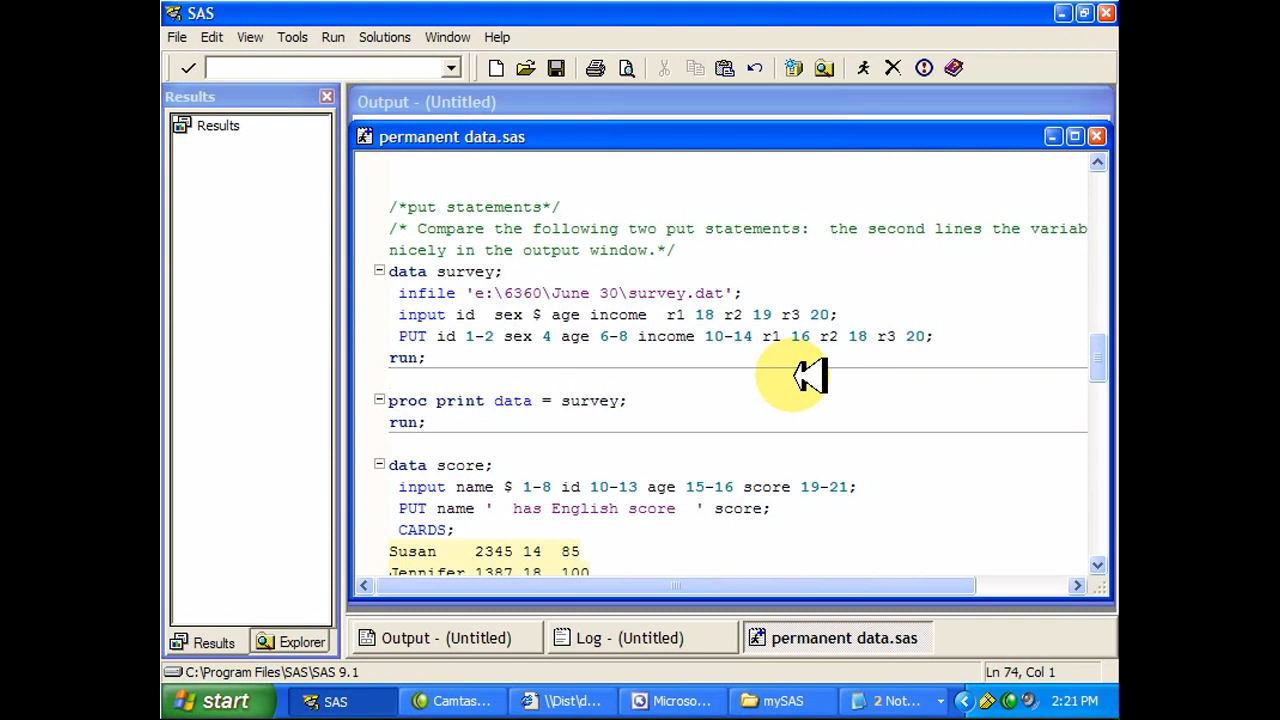
pyautogui.moveTo(484, 316)
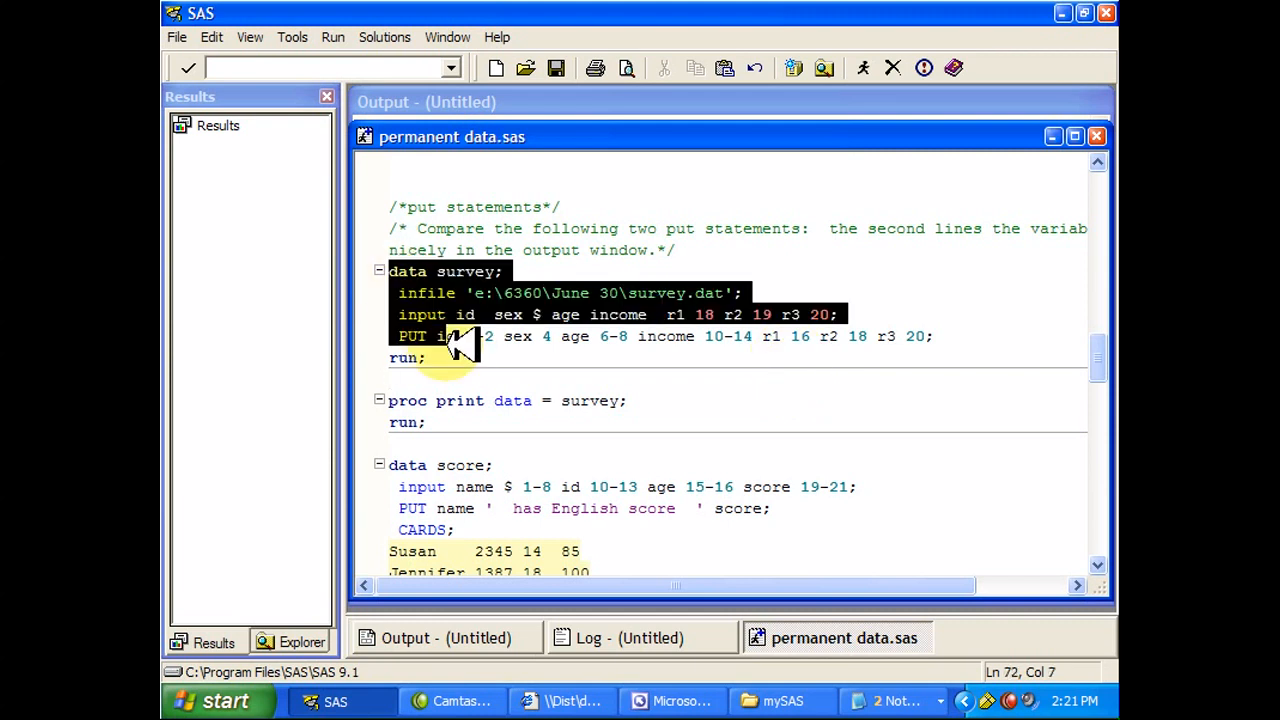
pyautogui.click(428, 422)
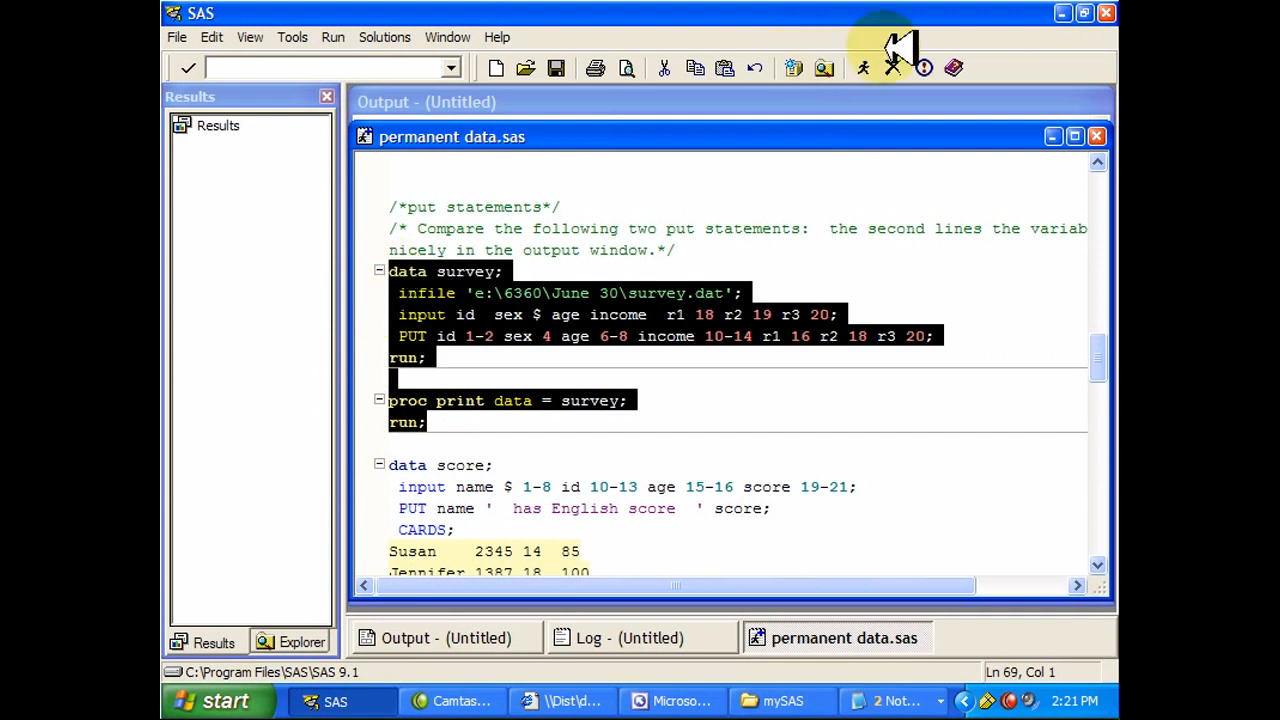
# Submit the selected survey code, view the ten-row listing, and return to permanent data.sas.
pyautogui.click(892, 68)
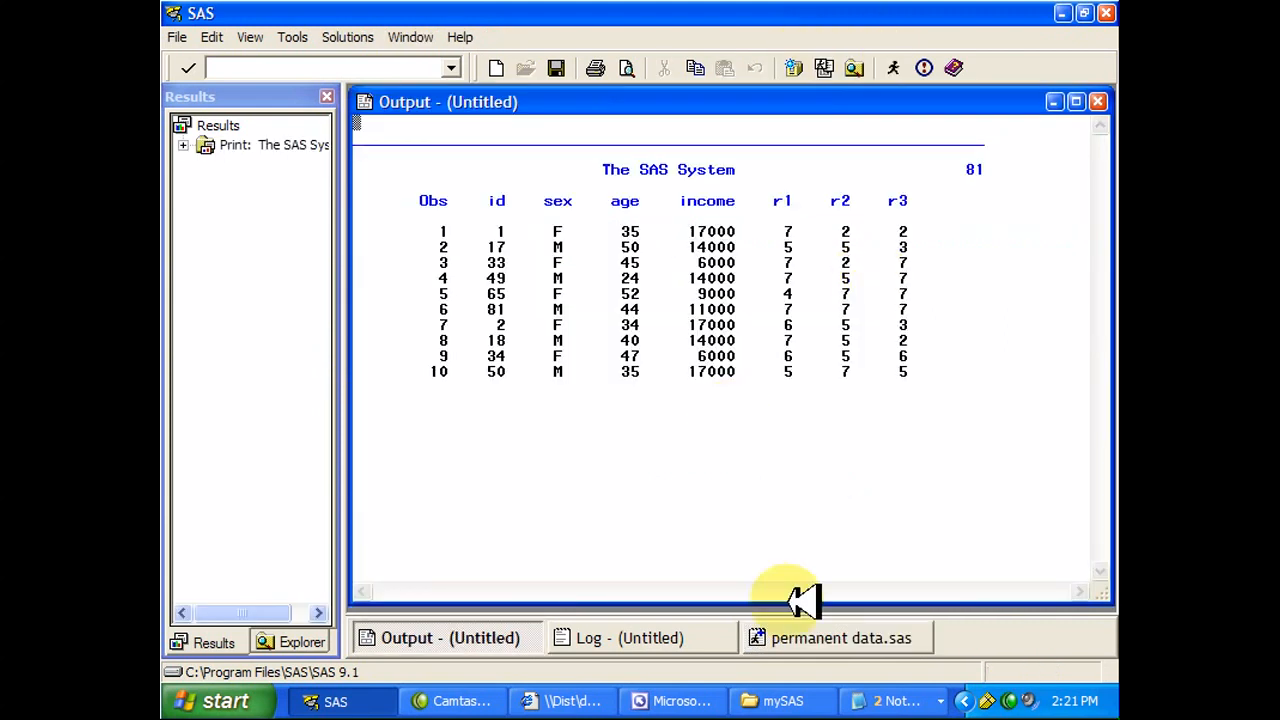
pyautogui.moveTo(810, 636)
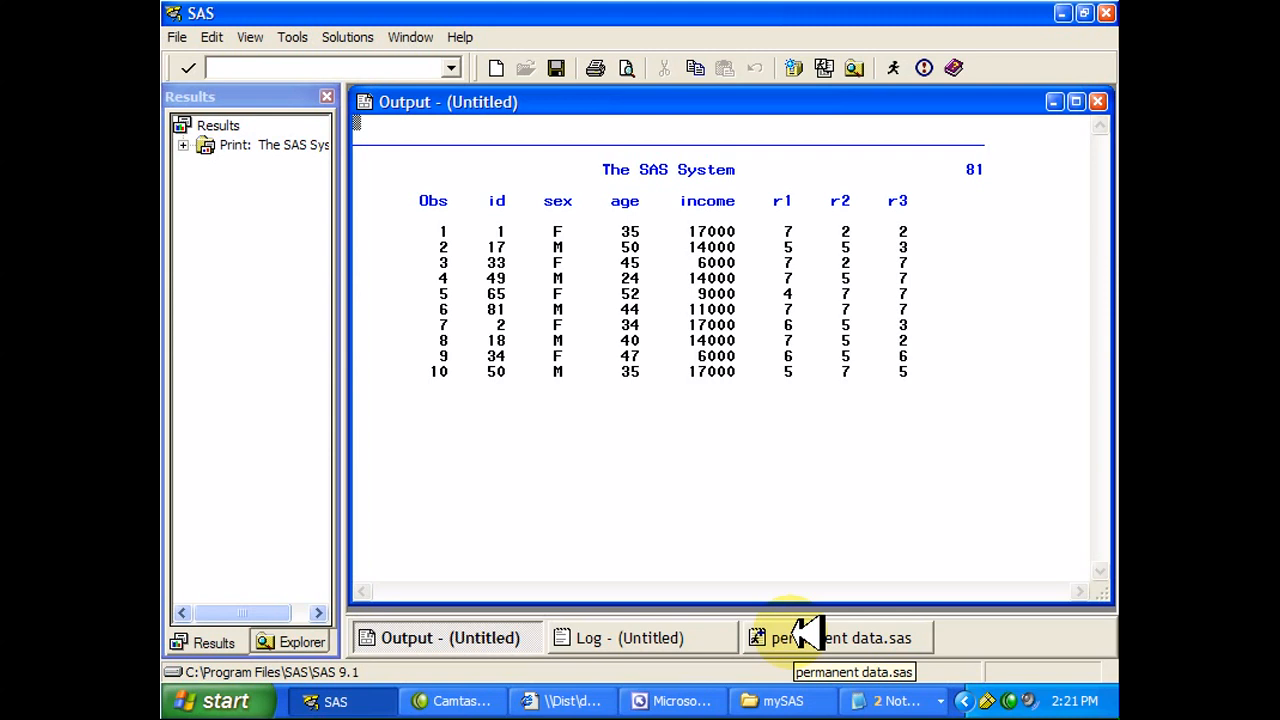
pyautogui.click(838, 636)
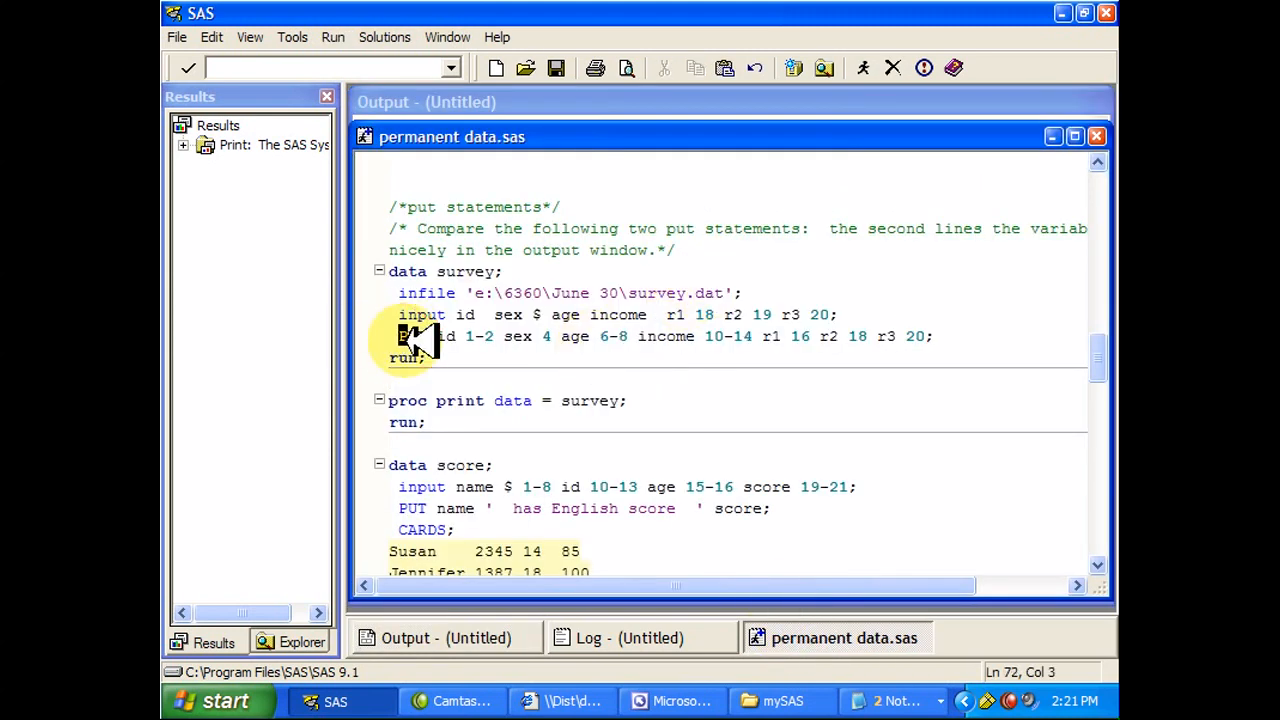
pyautogui.moveTo(398, 336); pyautogui.dragTo(904, 336)
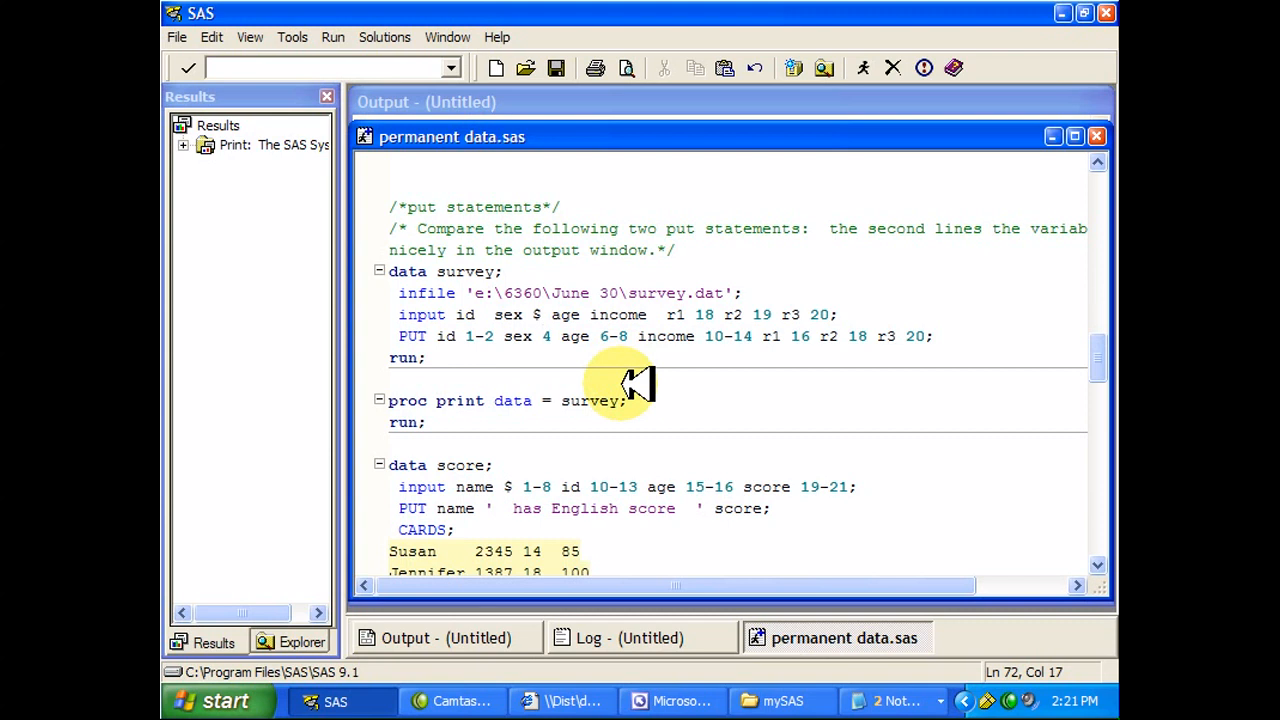
# Switch to the Log and scroll to the ten column-aligned survey records written by PUT.
pyautogui.click(628, 638)
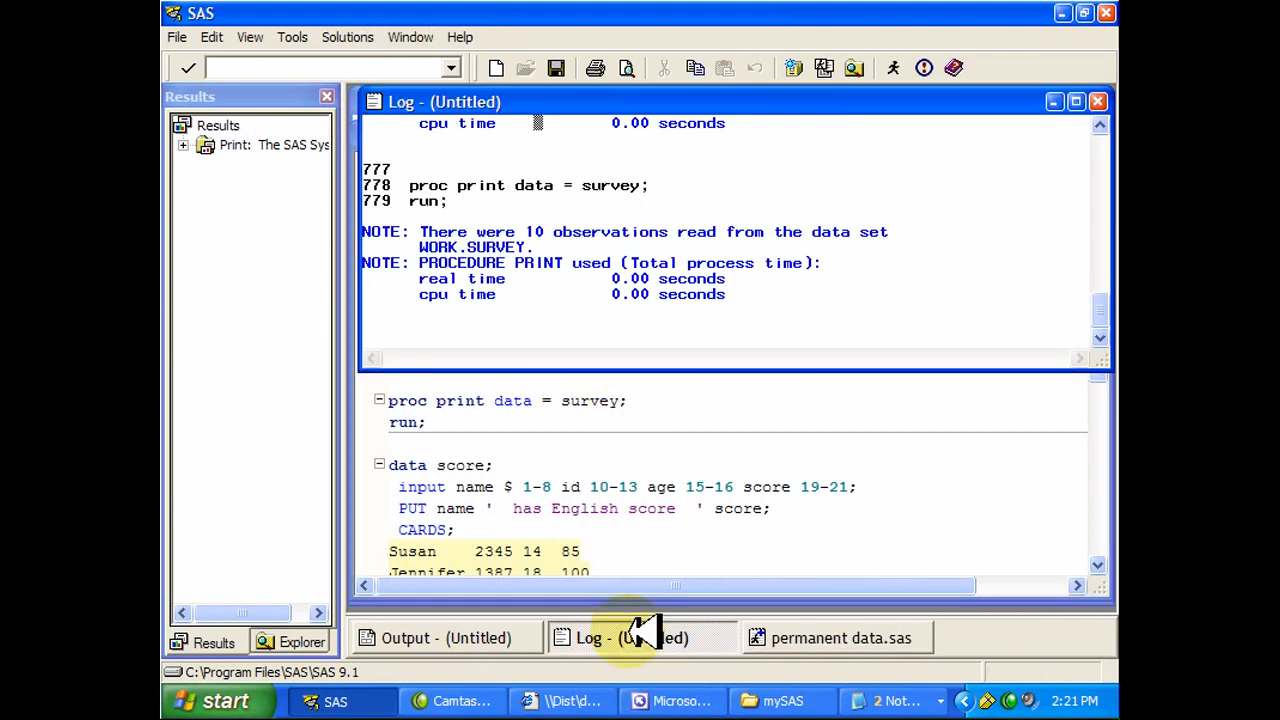
pyautogui.scroll(3)
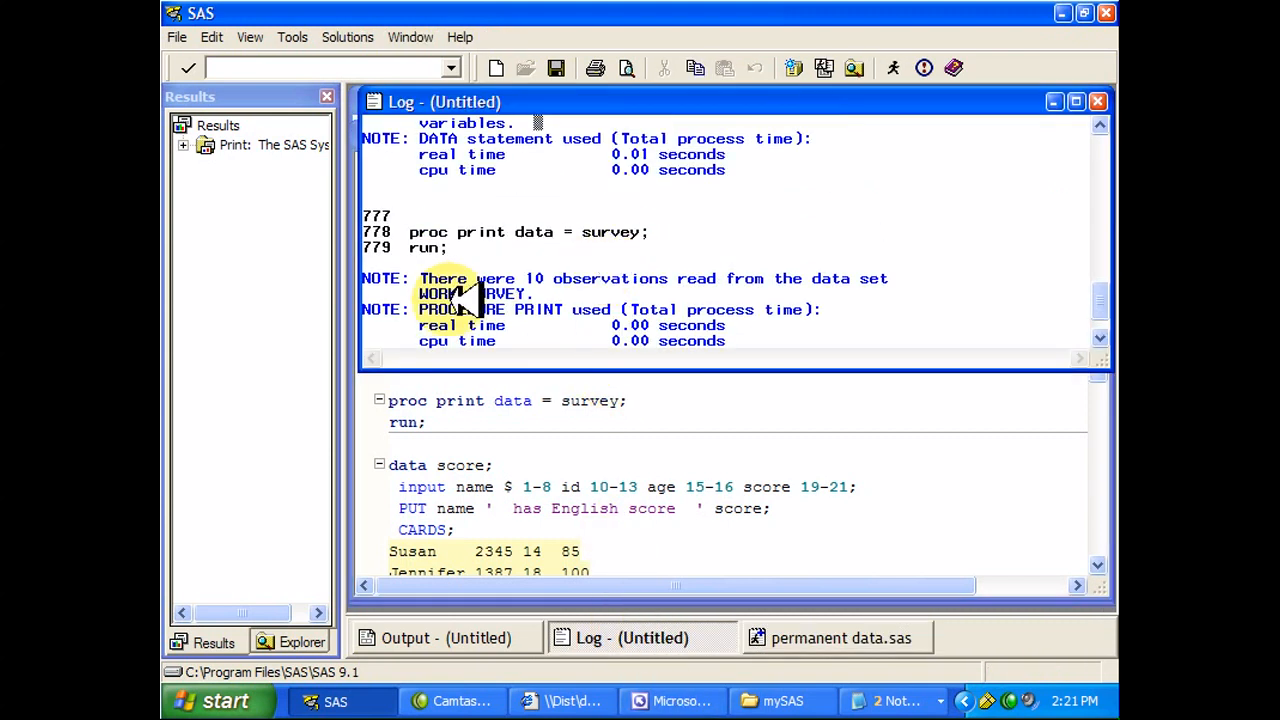
pyautogui.scroll(3)
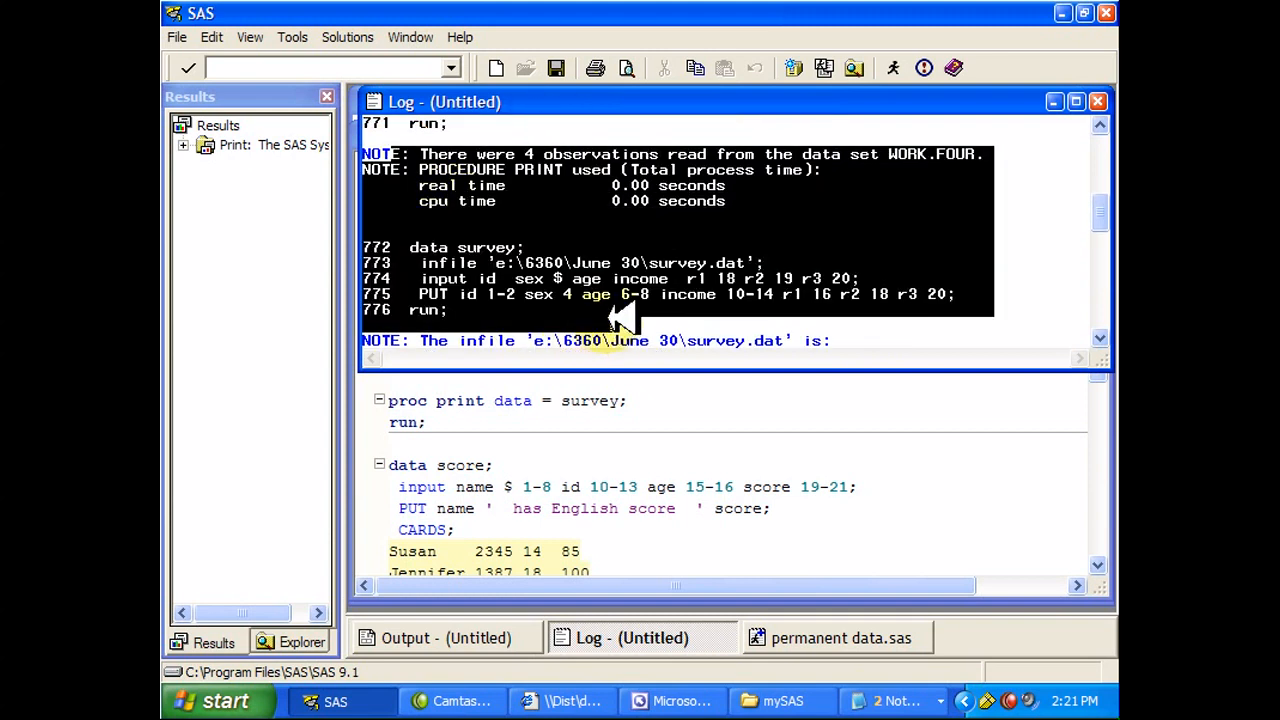
pyautogui.scroll(-3)
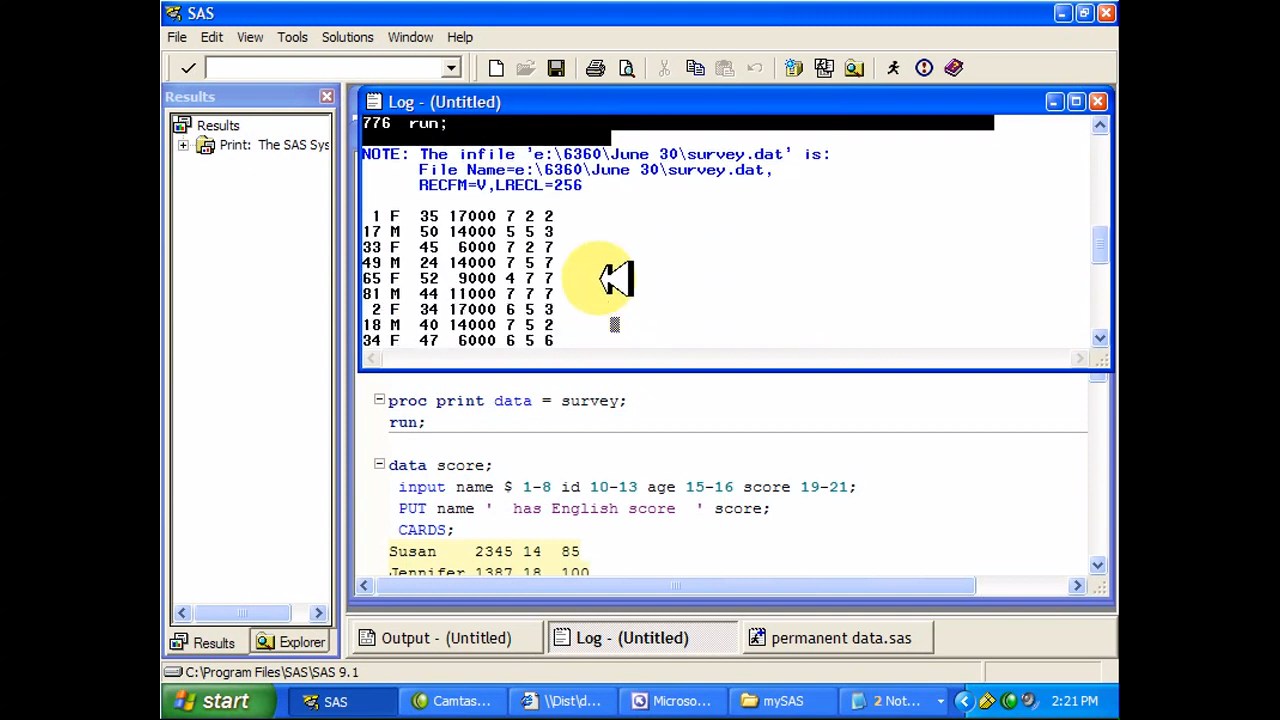
pyautogui.scroll(-3)
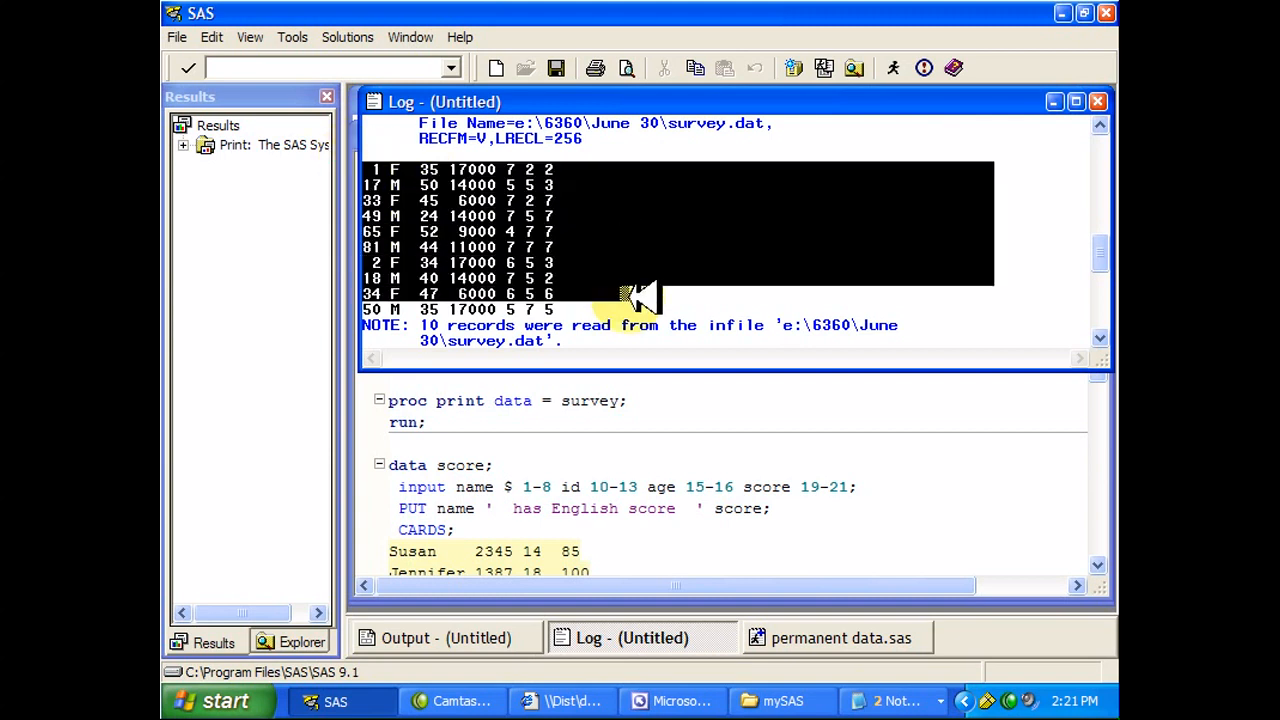
pyautogui.moveTo(620, 284)
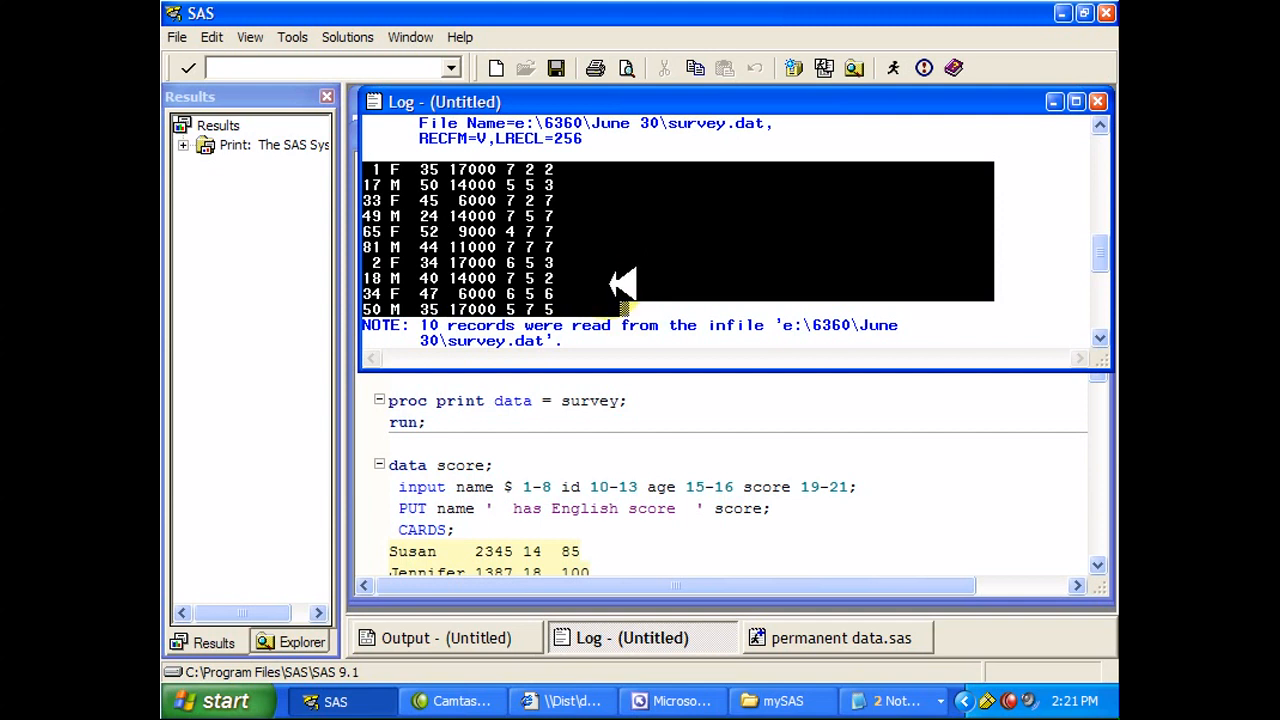
pyautogui.moveTo(530, 230)
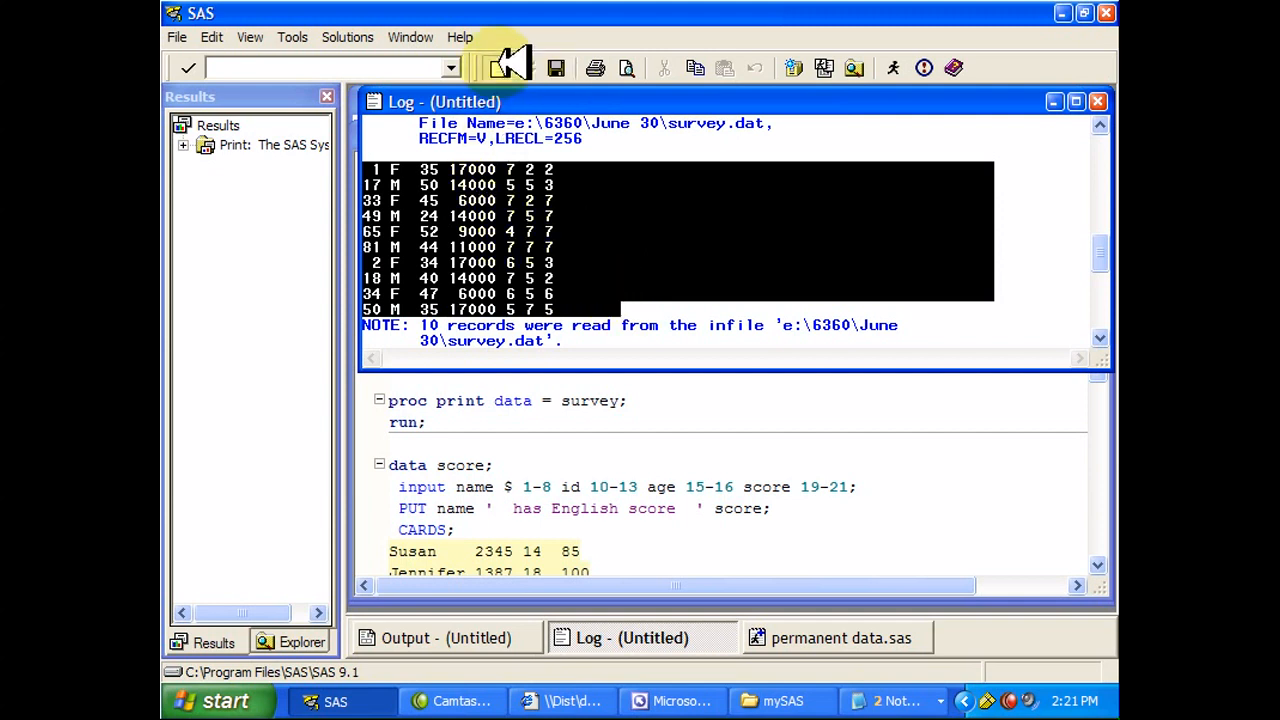
# Return to the program and highlight the score step's PUT name ' has English score ' score; line.
pyautogui.click(840, 638)
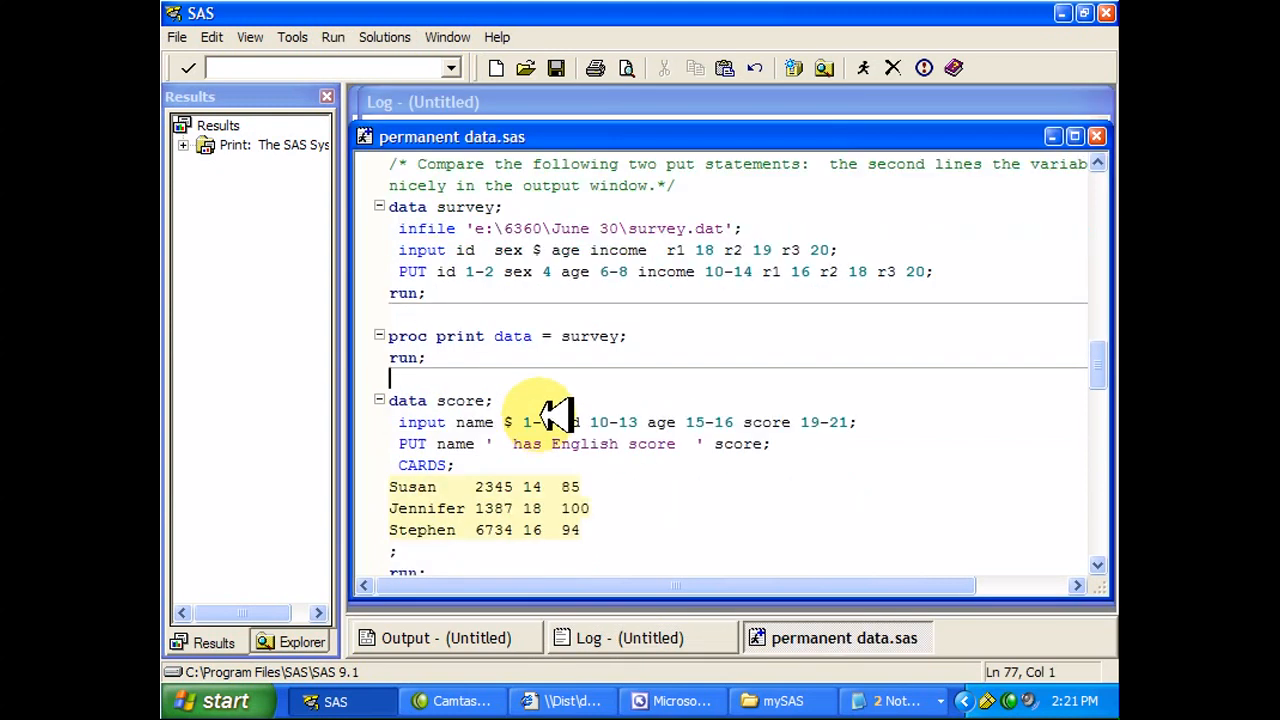
pyautogui.scroll(-3)
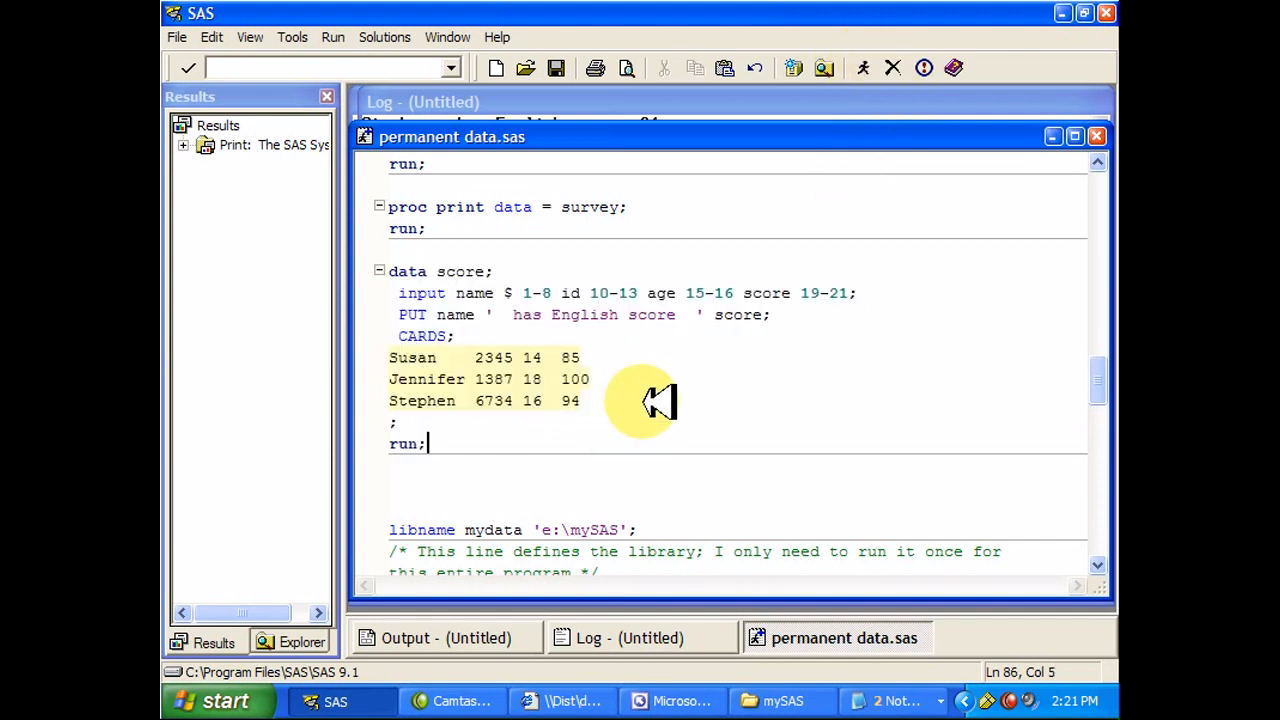
pyautogui.moveTo(556, 370)
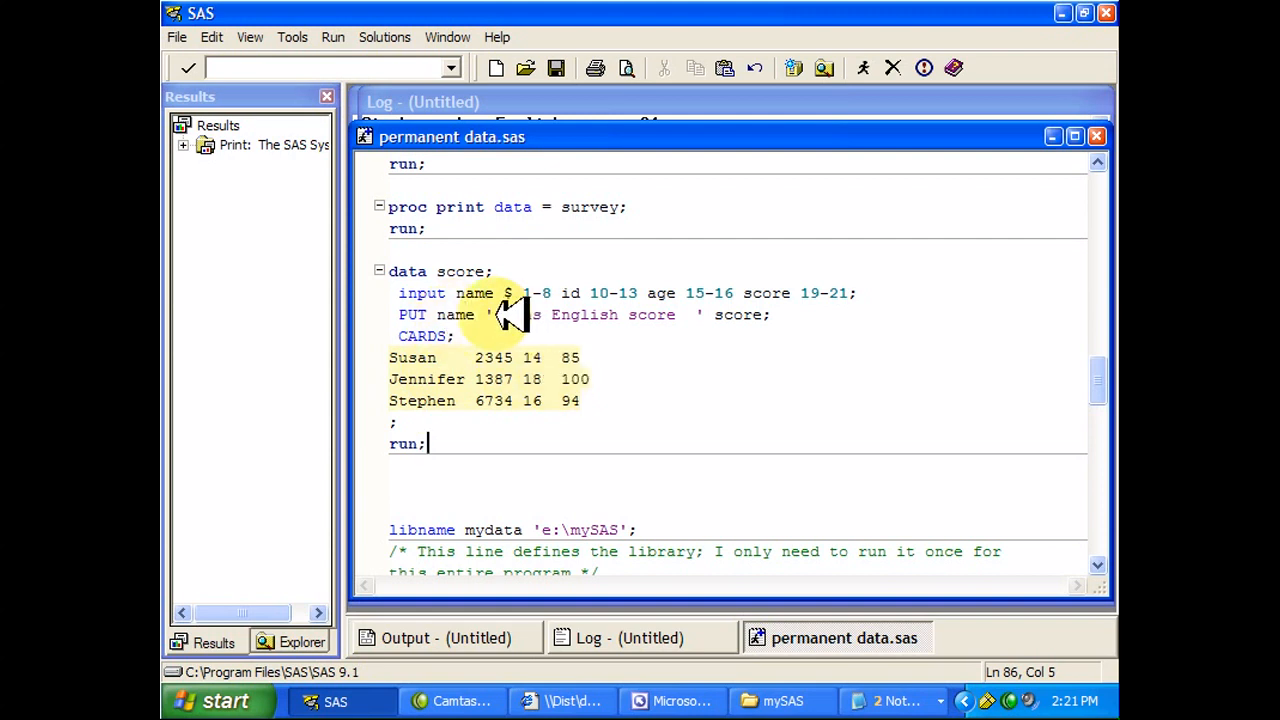
pyautogui.moveTo(510, 314); pyautogui.dragTo(690, 314)
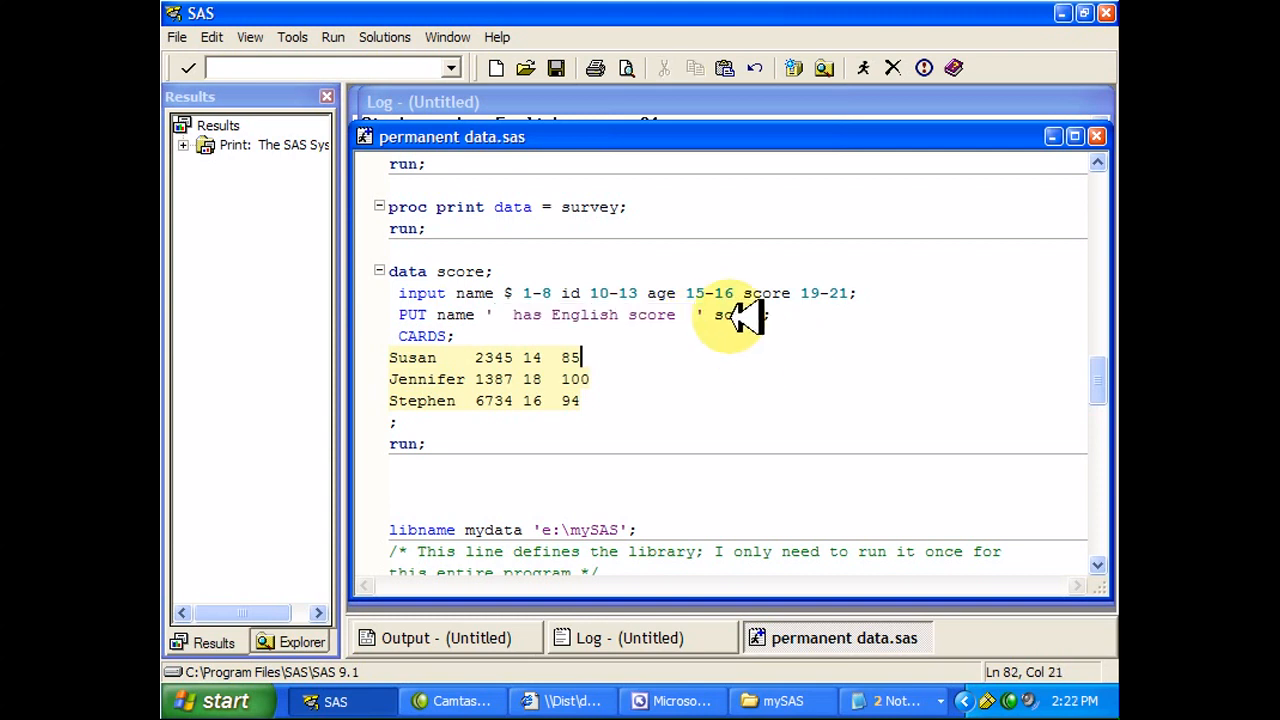
pyautogui.moveTo(600, 384)
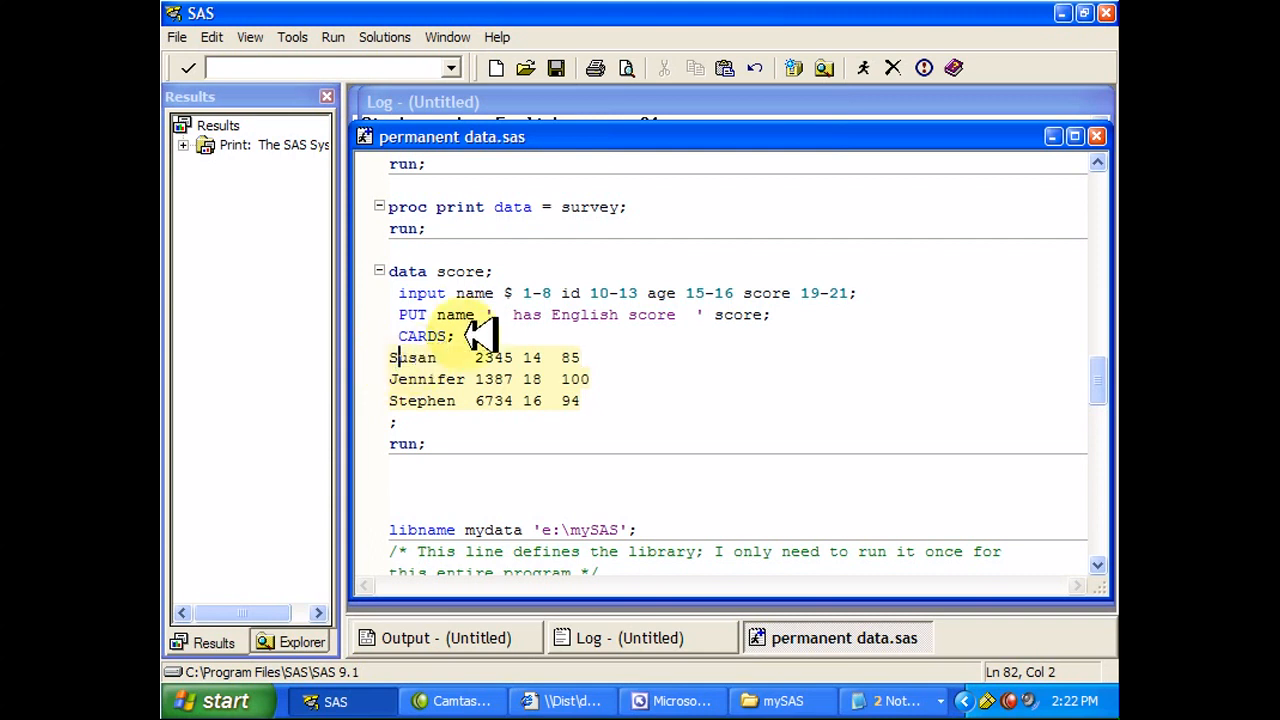
pyautogui.moveTo(656, 330)
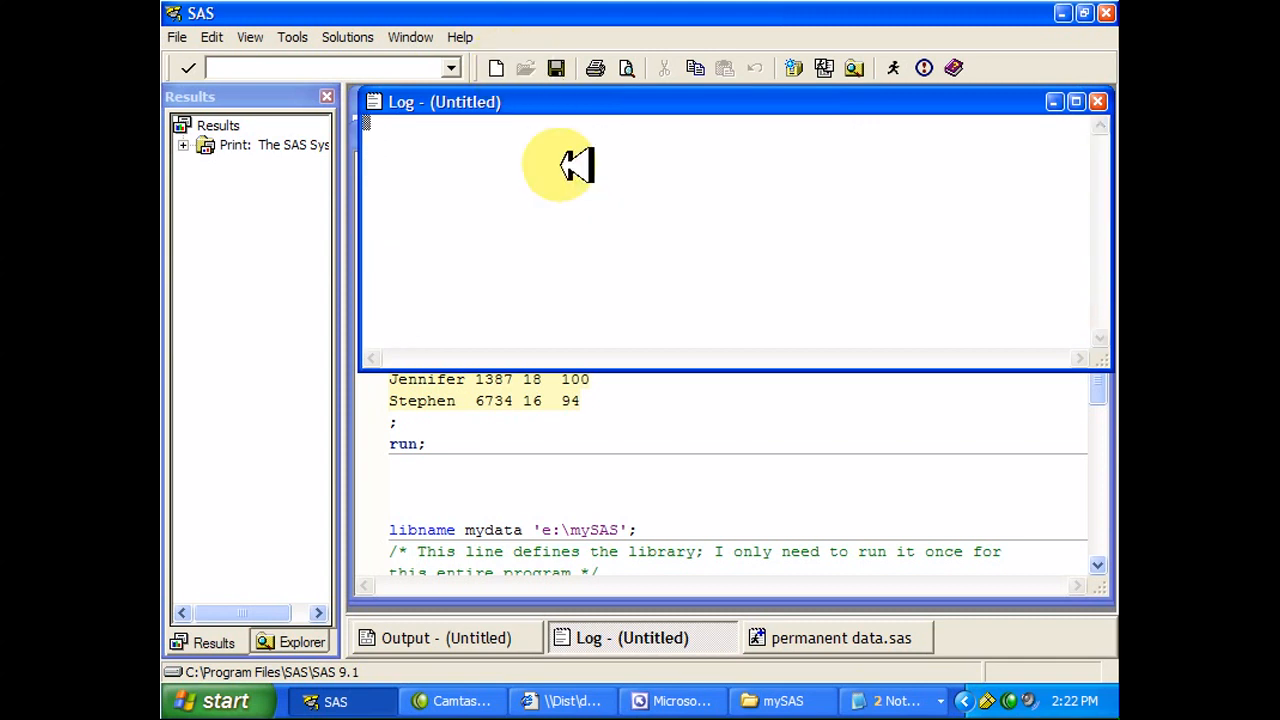
# Return to permanent data.sas and scroll to the libname mydata statement and mydata.test step.
pyautogui.click(844, 636)
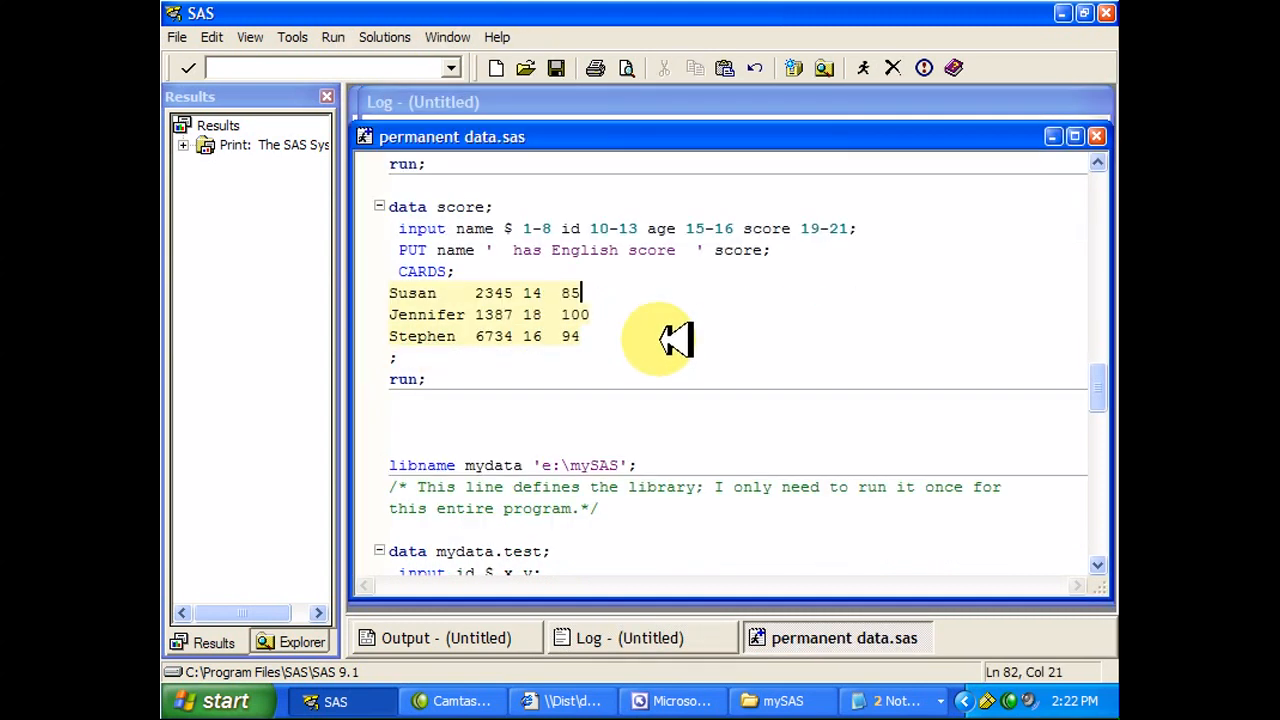
pyautogui.scroll(-3)
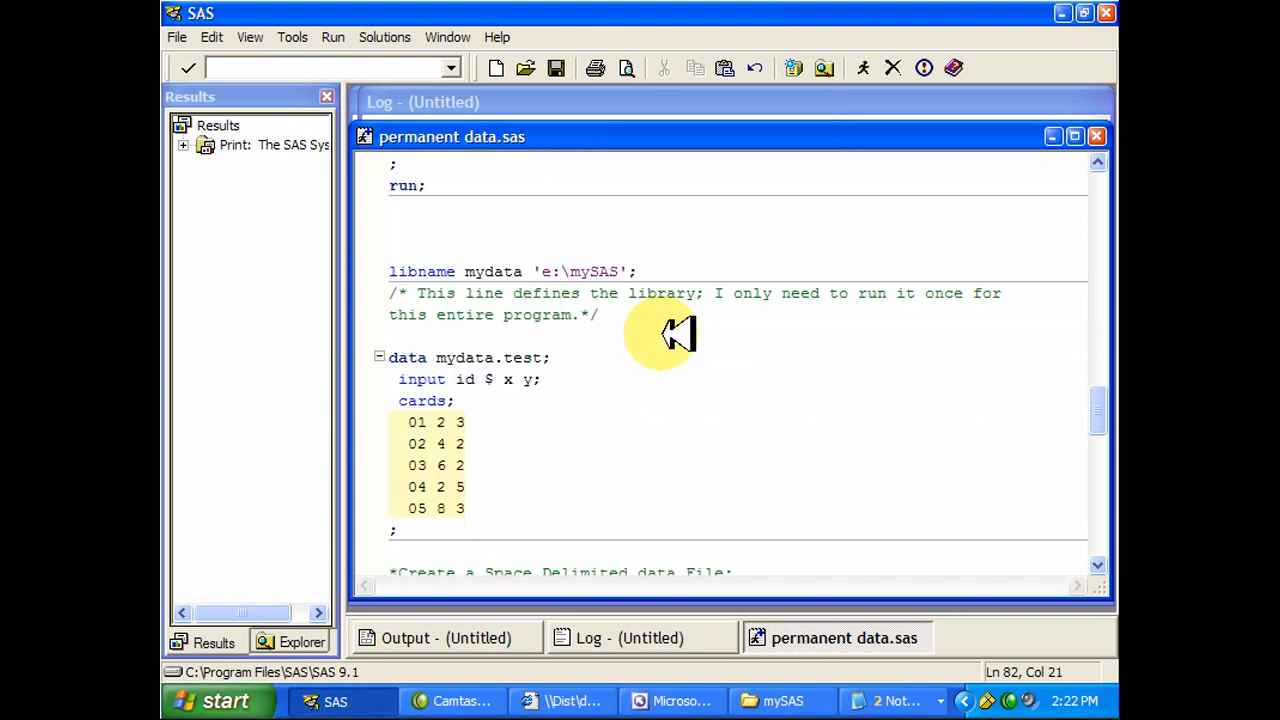
pyautogui.scroll(-3)
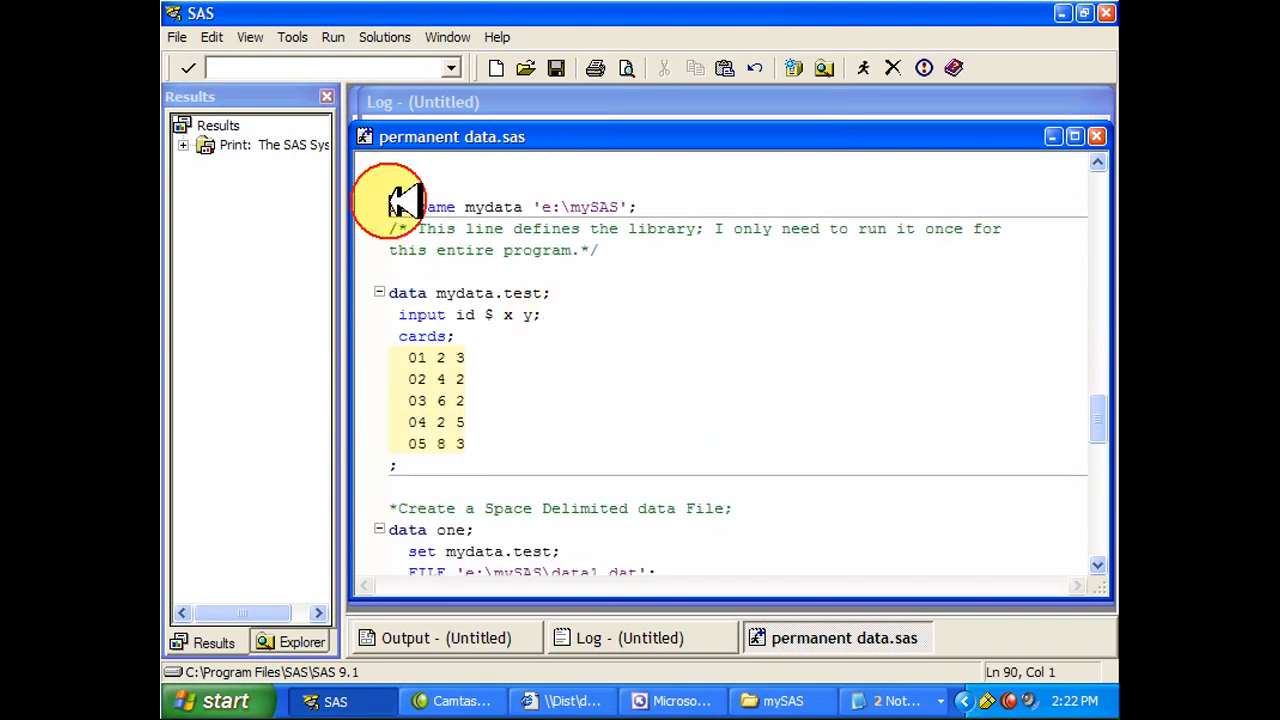
pyautogui.click(644, 206)
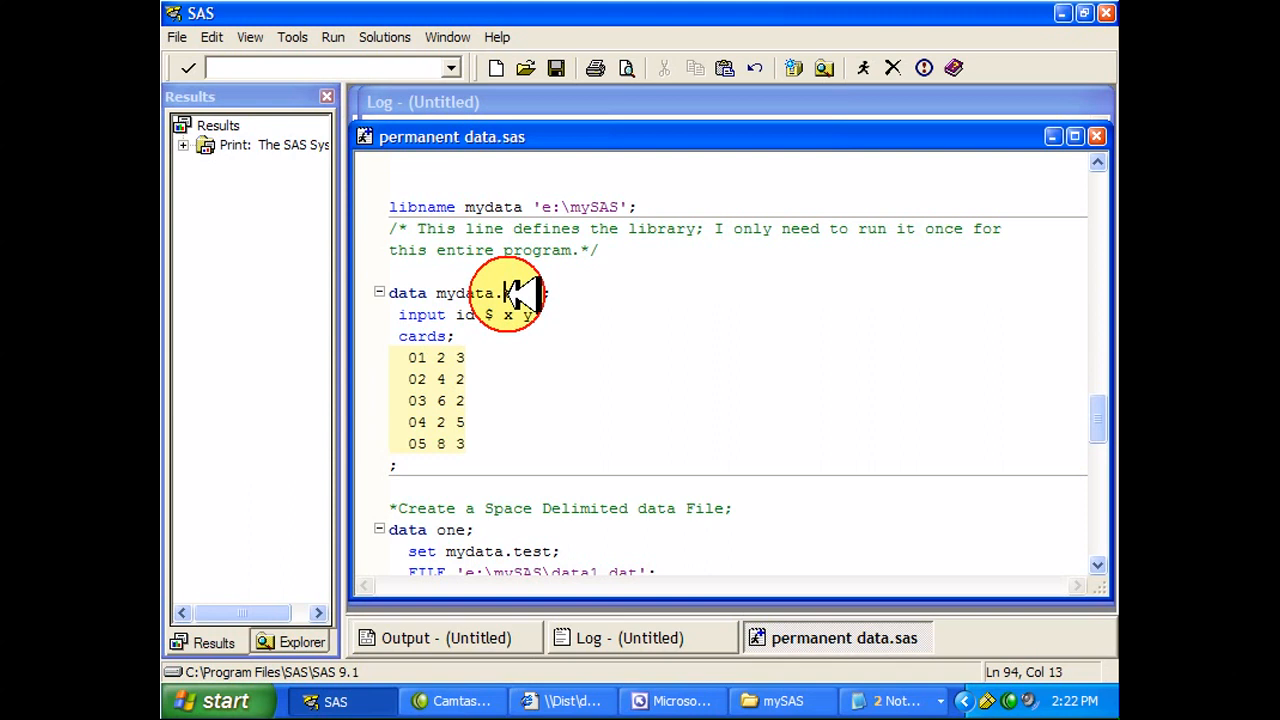
pyautogui.doubleClick(520, 292)
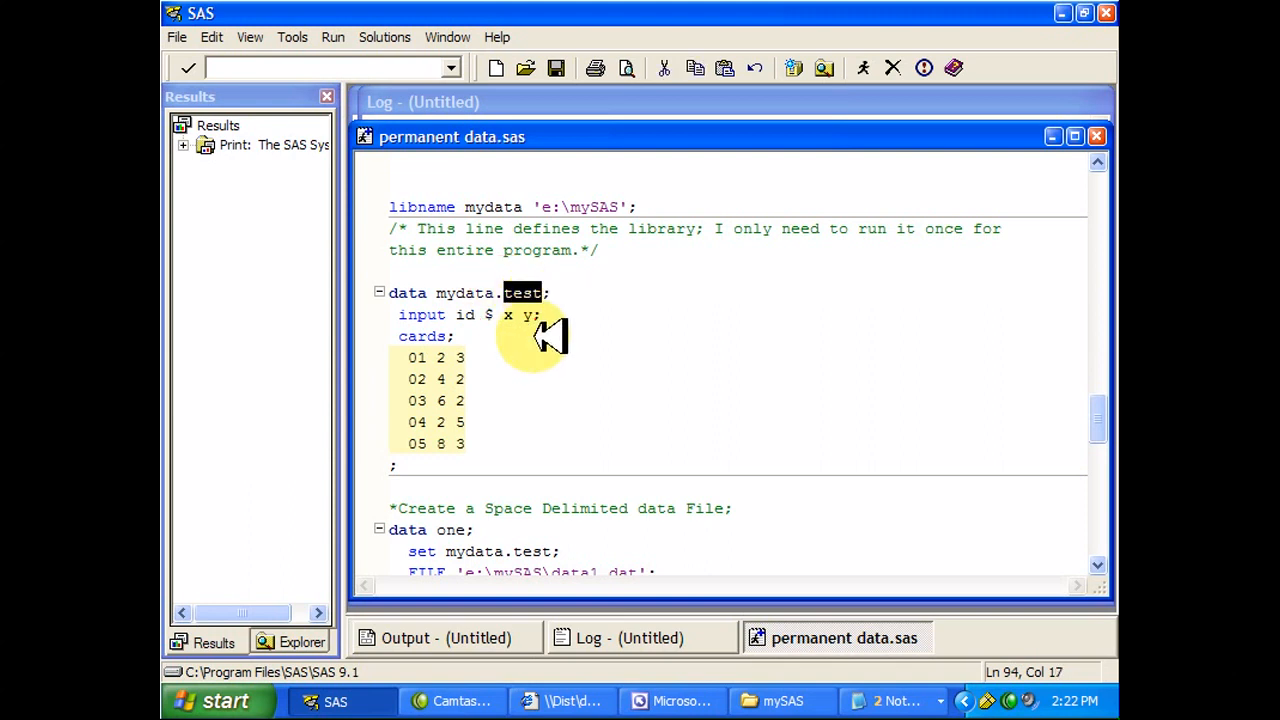
pyautogui.doubleClick(470, 292)
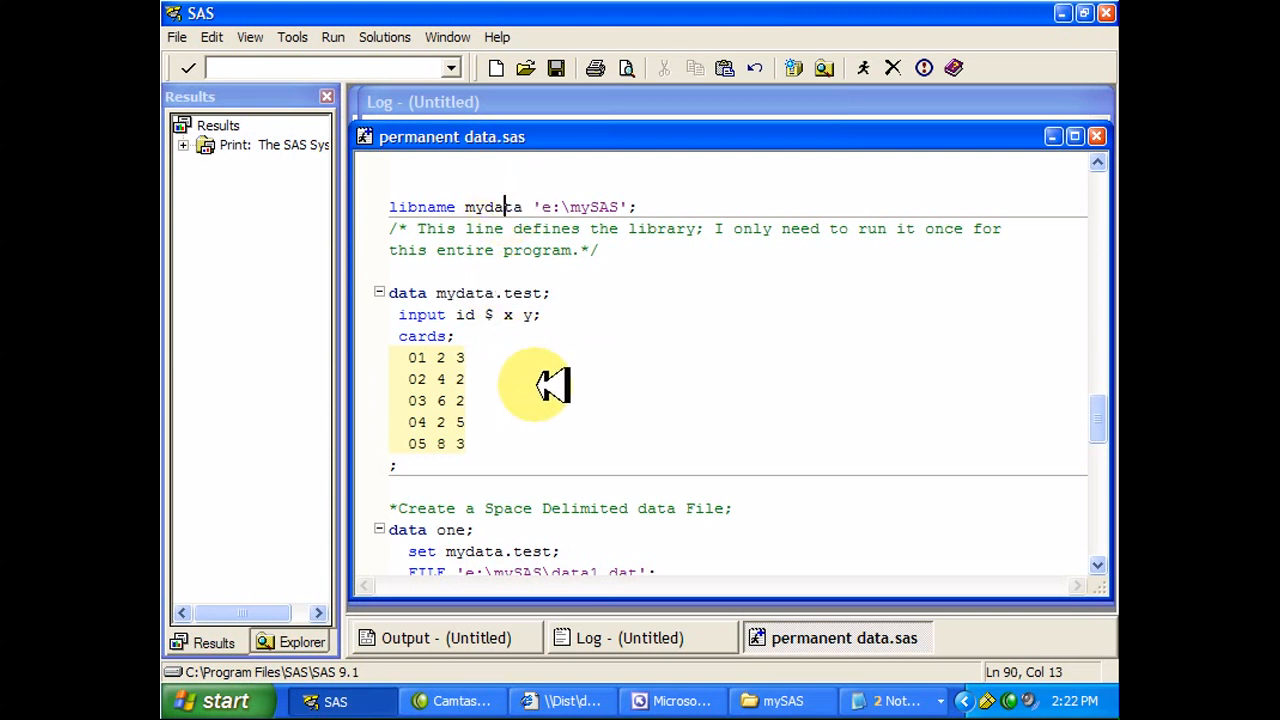
pyautogui.scroll(-3)
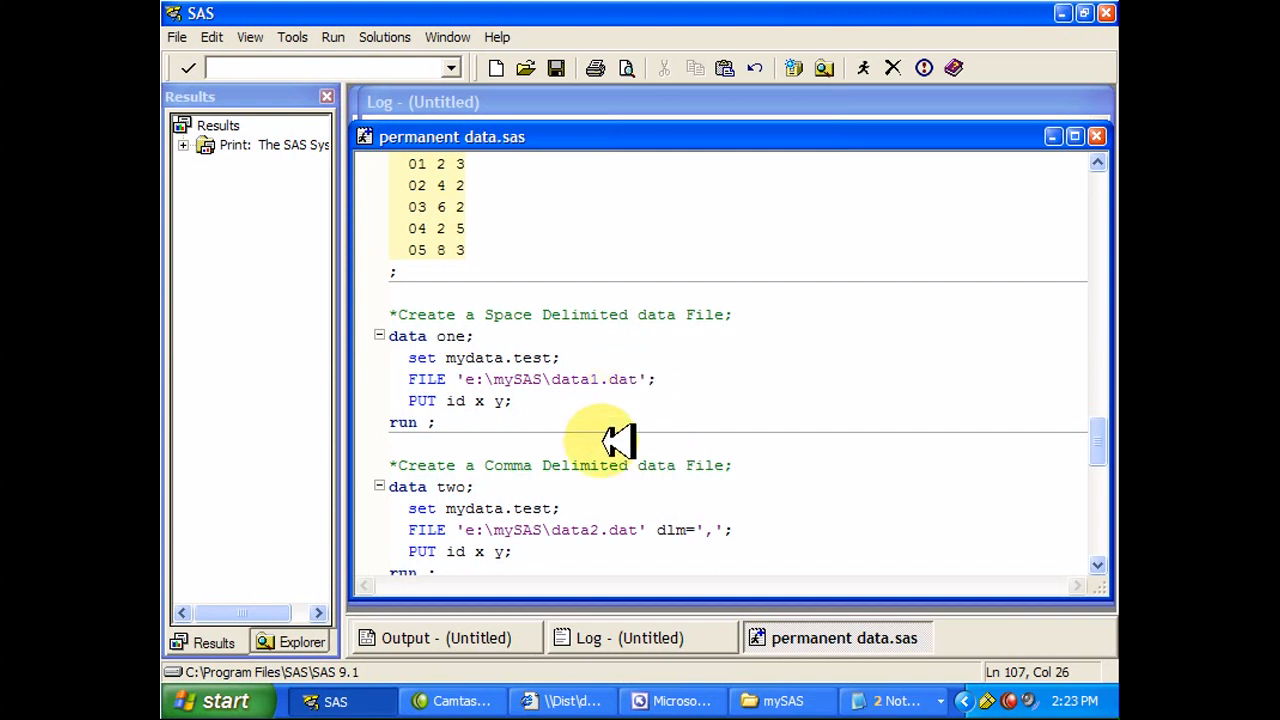
pyautogui.moveTo(620, 440); pyautogui.dragTo(440, 420)
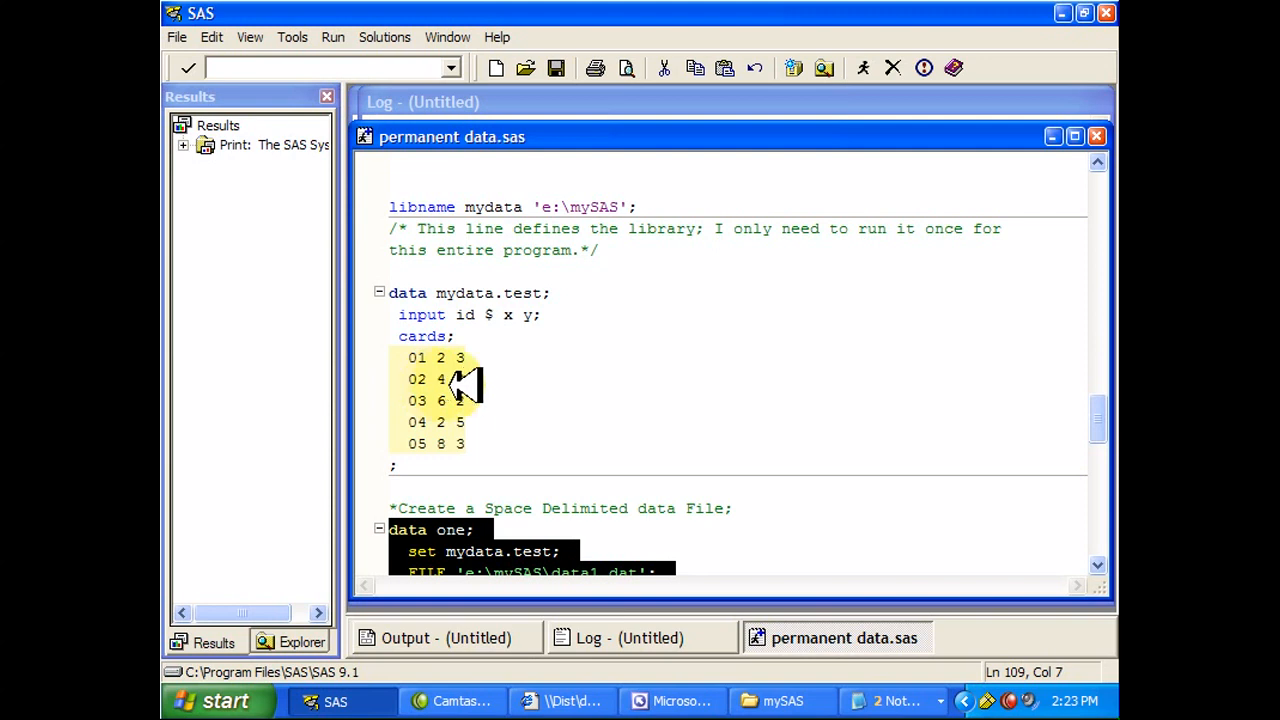
pyautogui.scroll(-3)
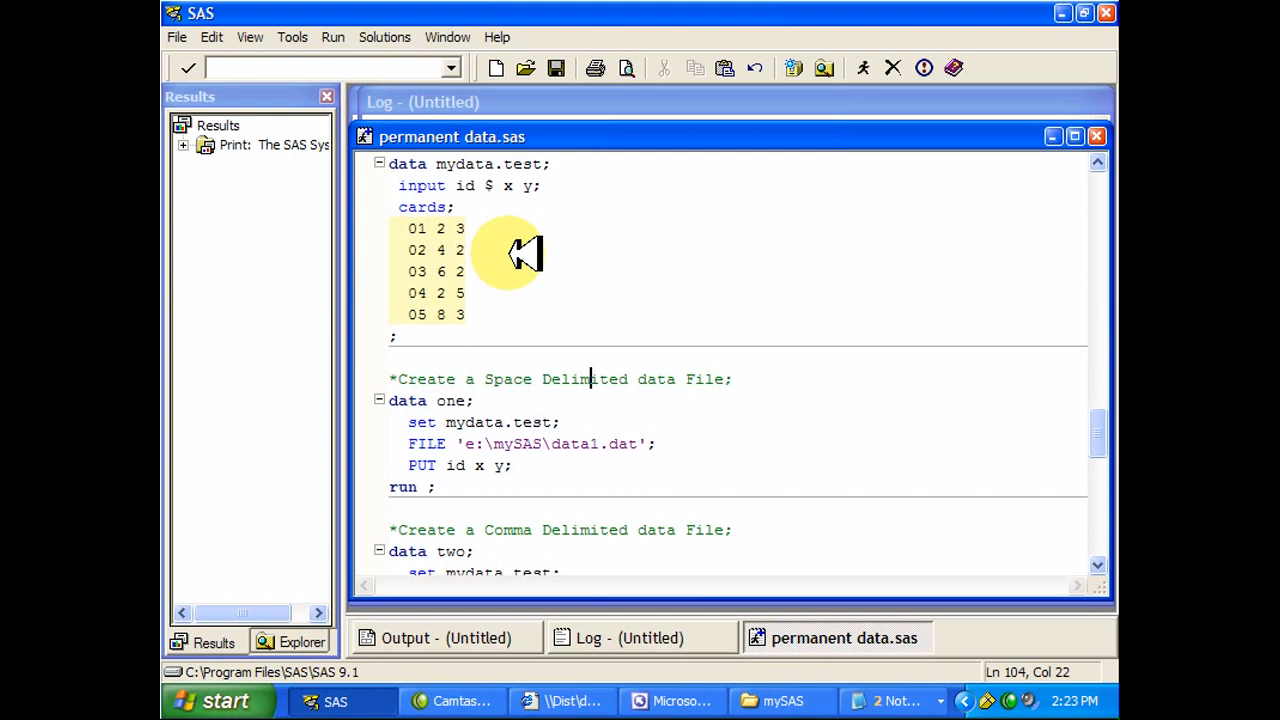
pyautogui.moveTo(516, 238)
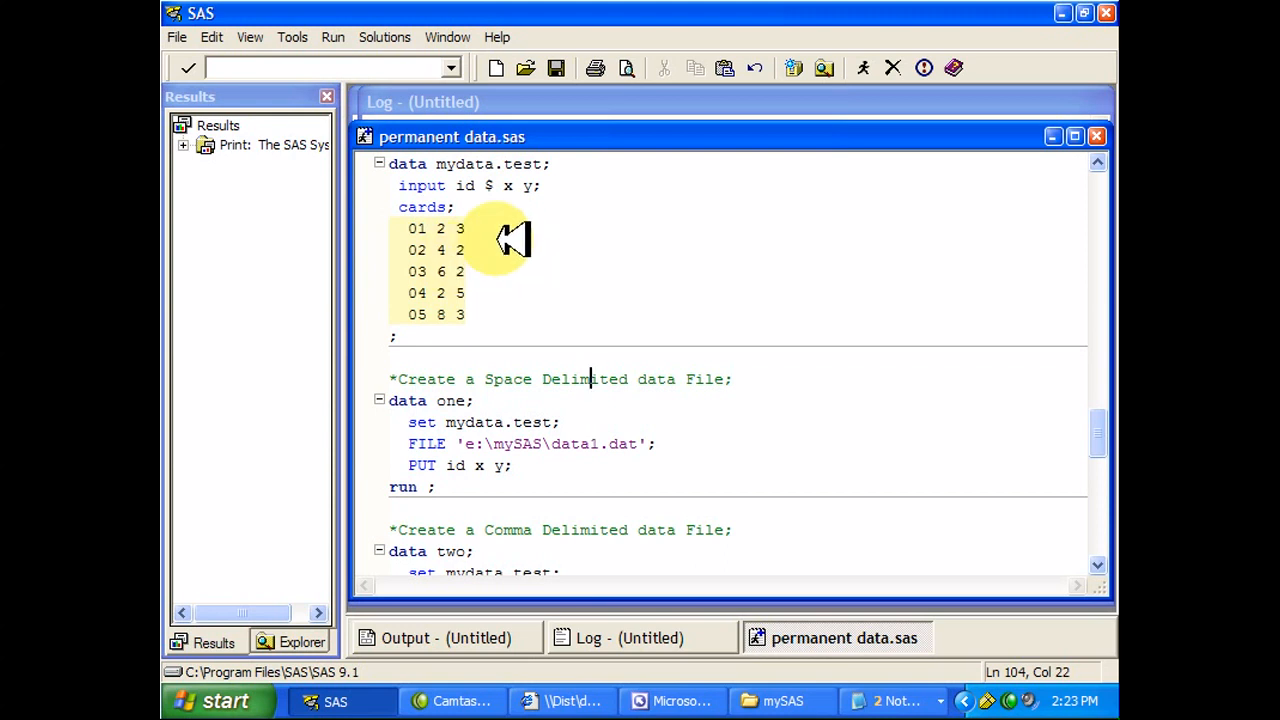
pyautogui.moveTo(600, 240)
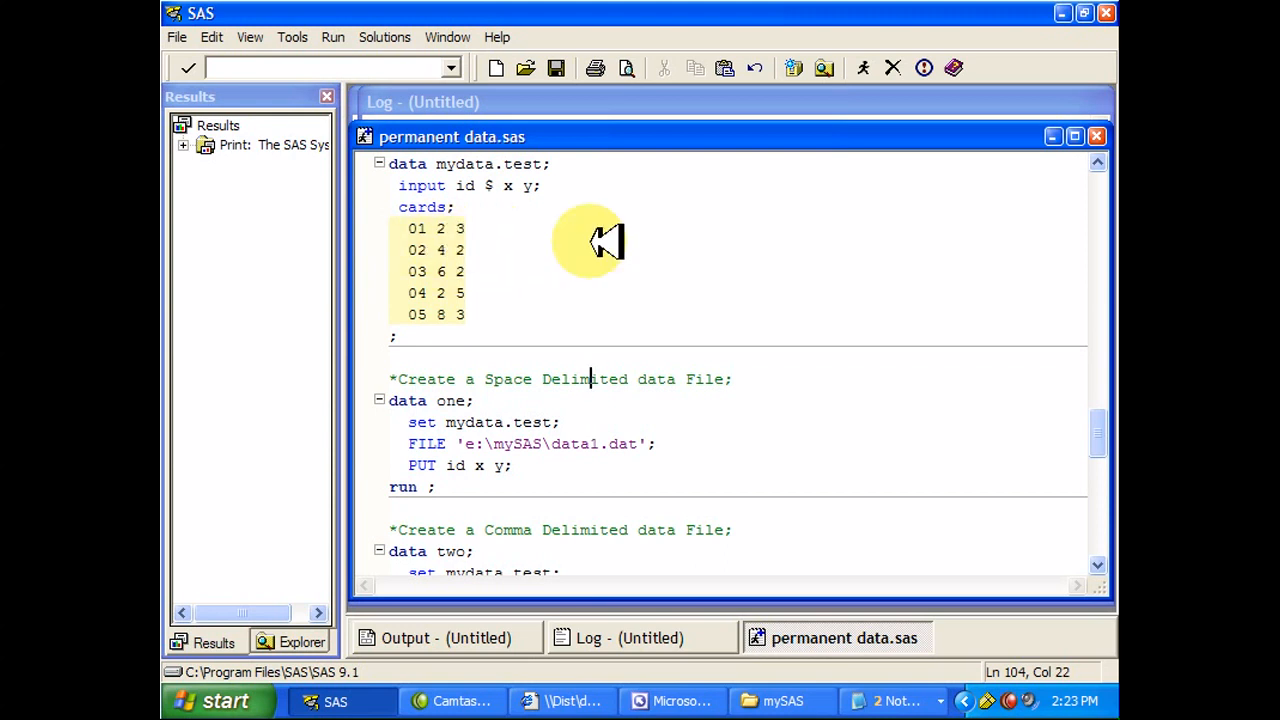
pyautogui.moveTo(570, 278)
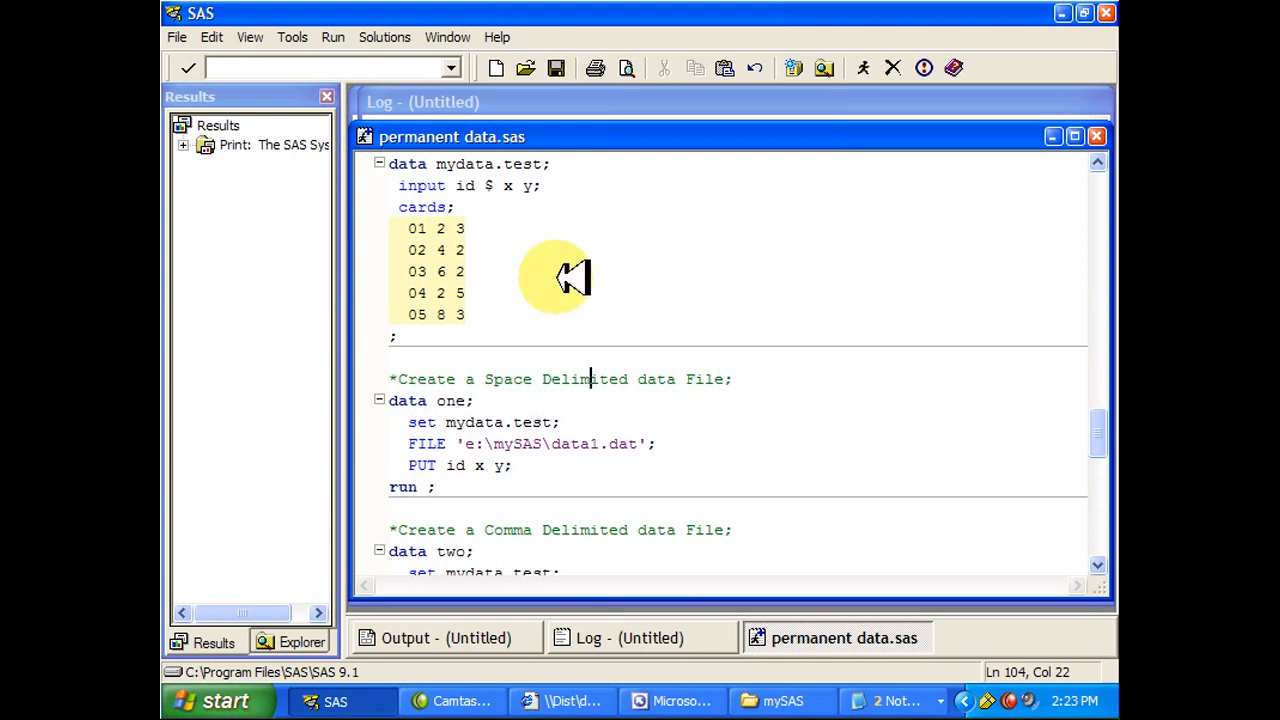
pyautogui.moveTo(560, 290)
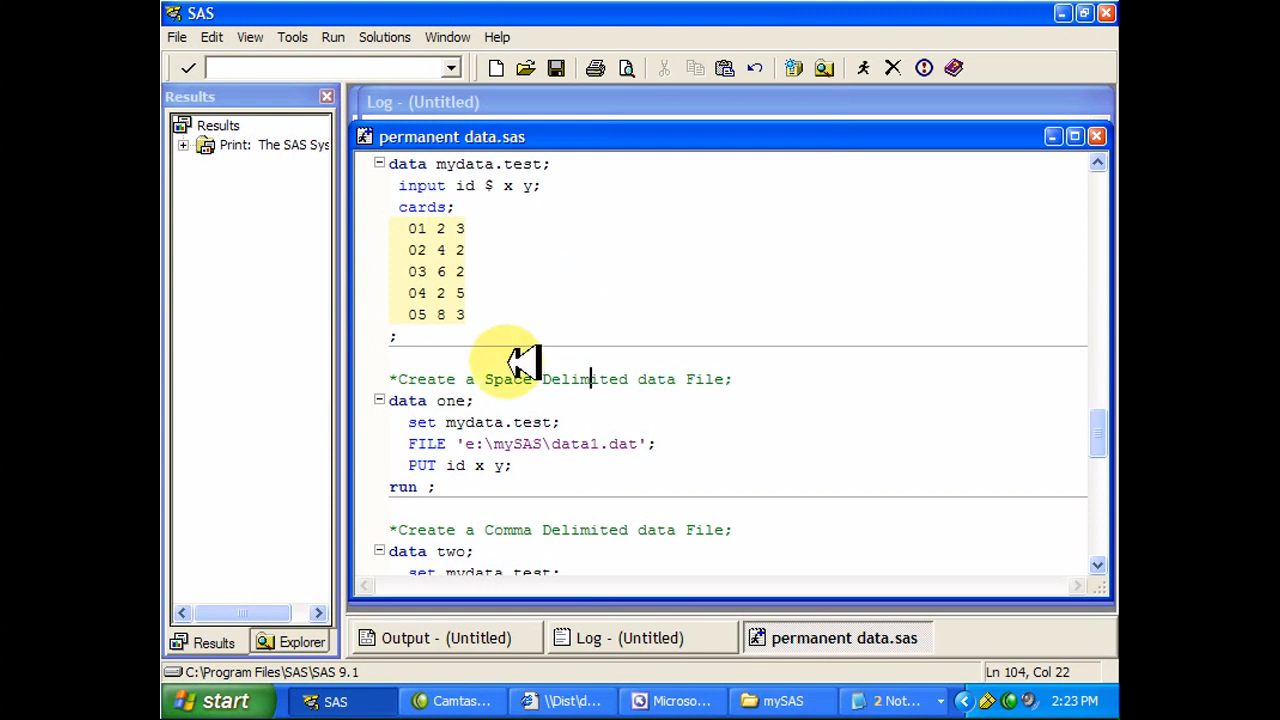
pyautogui.moveTo(528, 488)
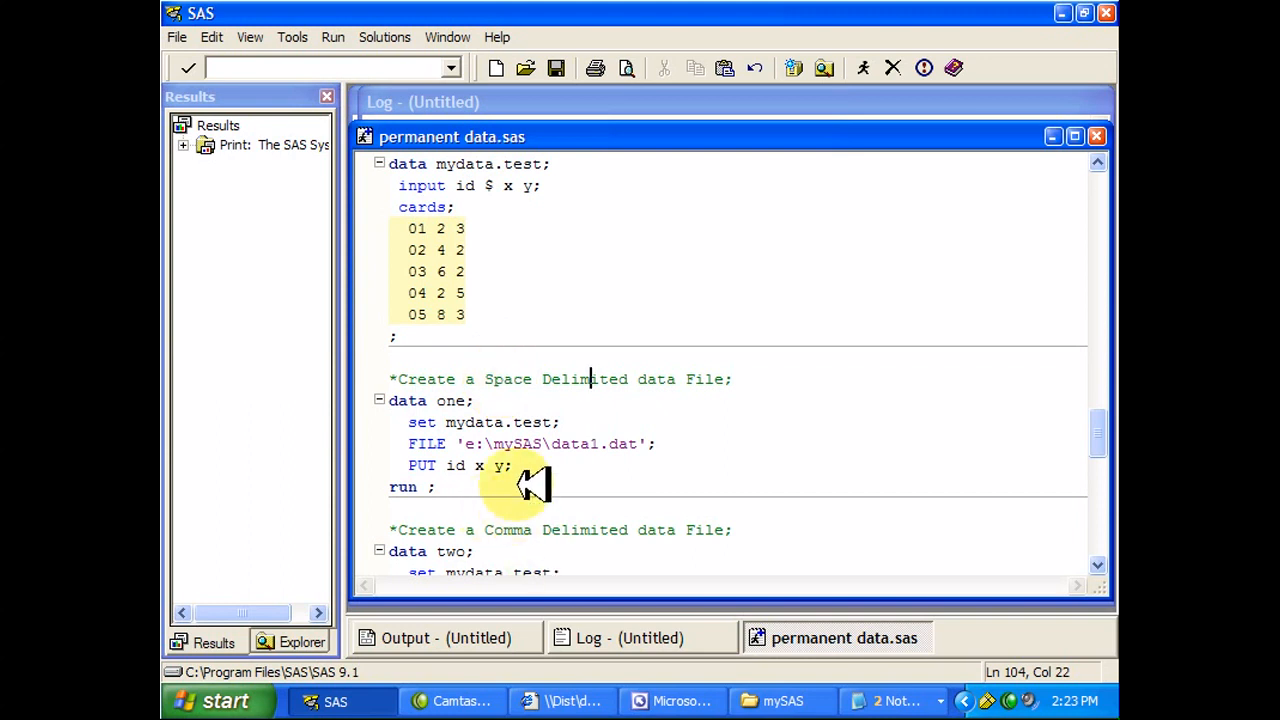
pyautogui.scroll(-3)
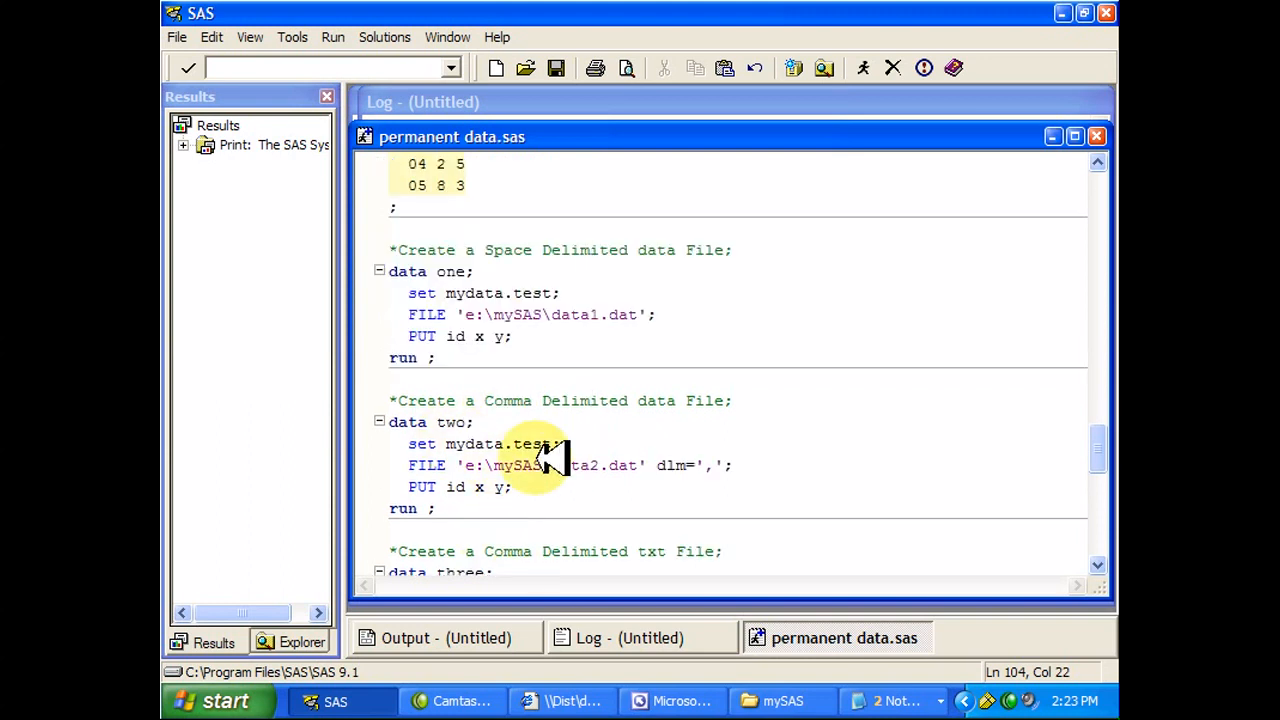